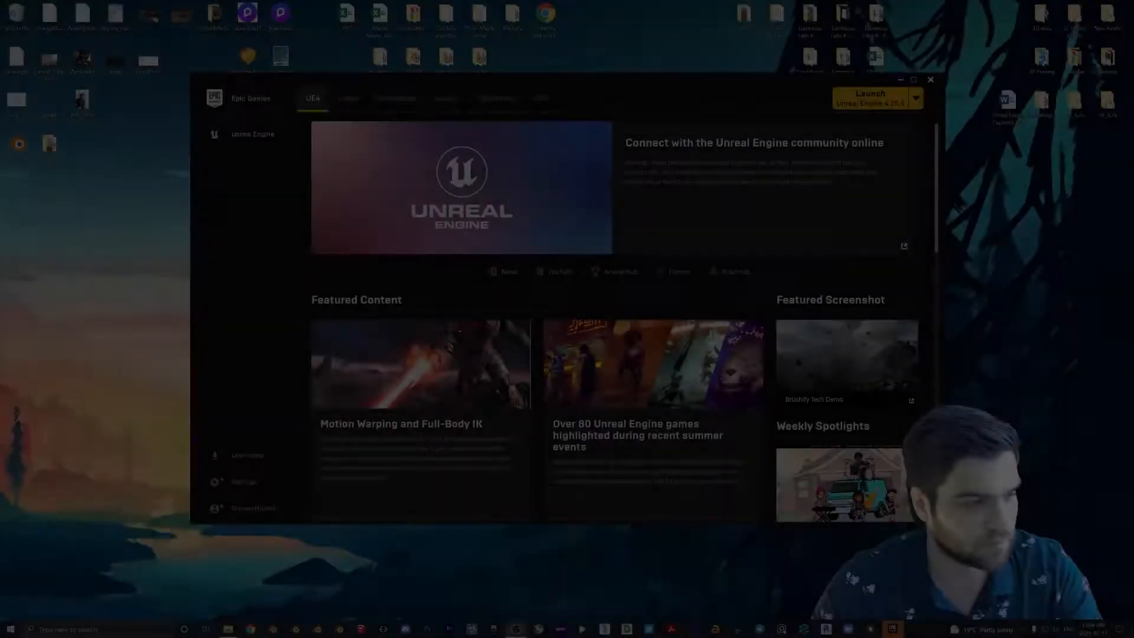
Step: Launch the engine and choose the First Person template under Games
left_click(869, 97)
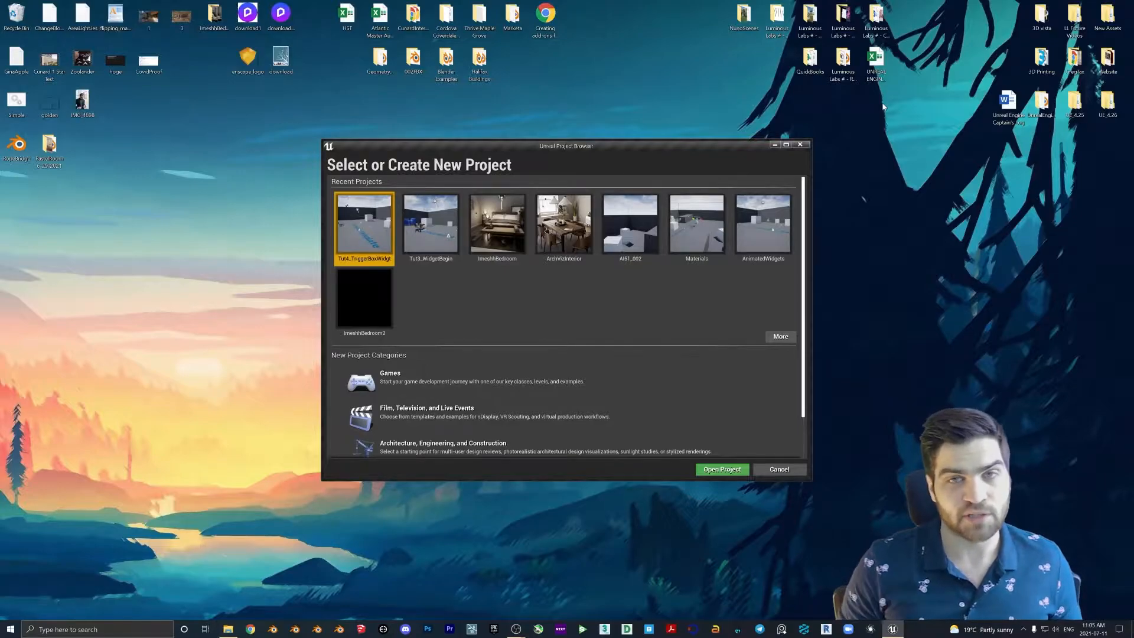
mouse_move(494, 376)
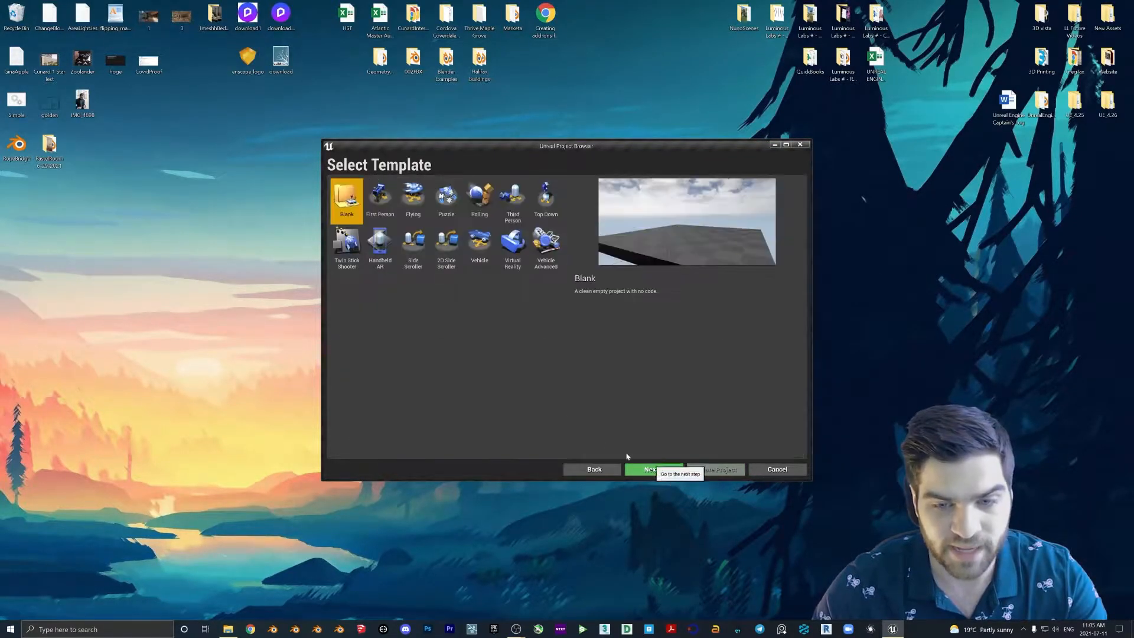
left_click(380, 200)
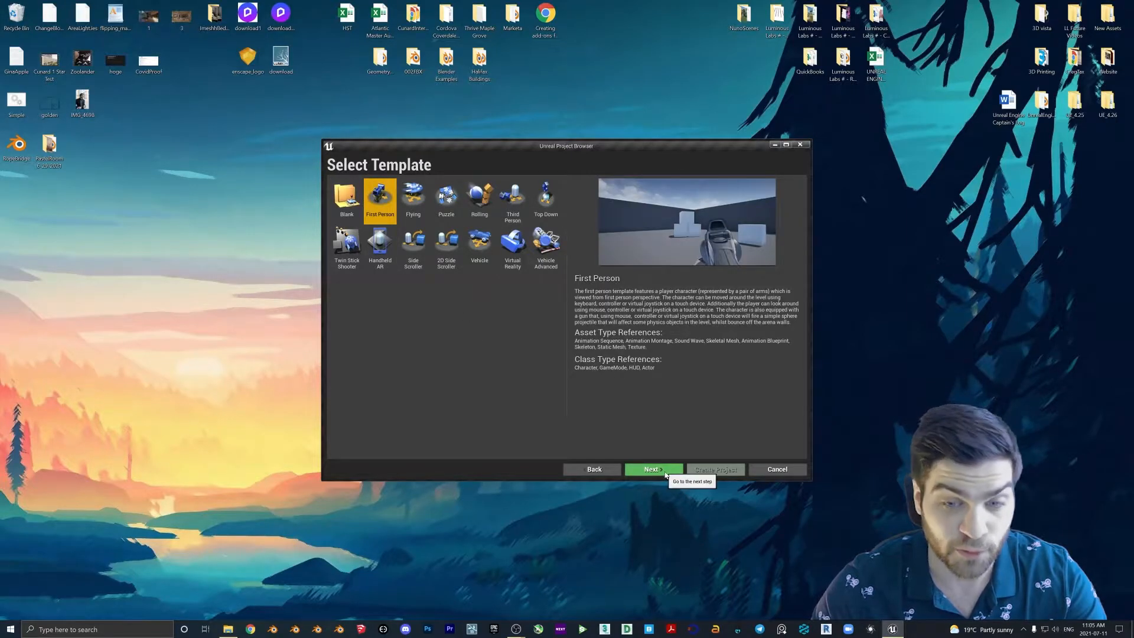
left_click(653, 469)
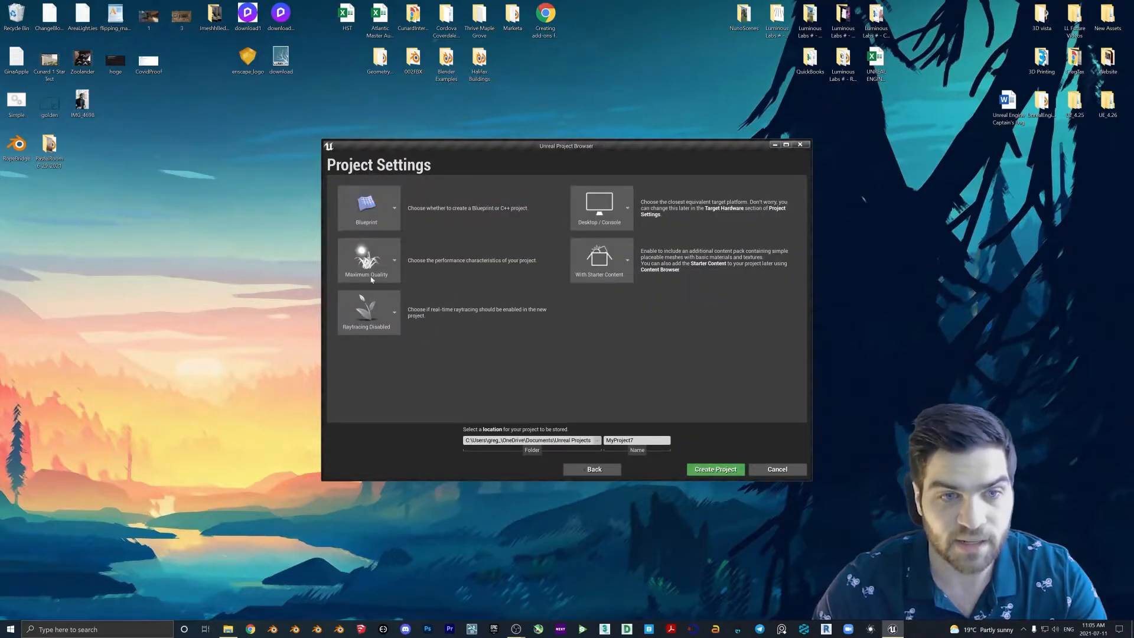
mouse_move(463, 314)
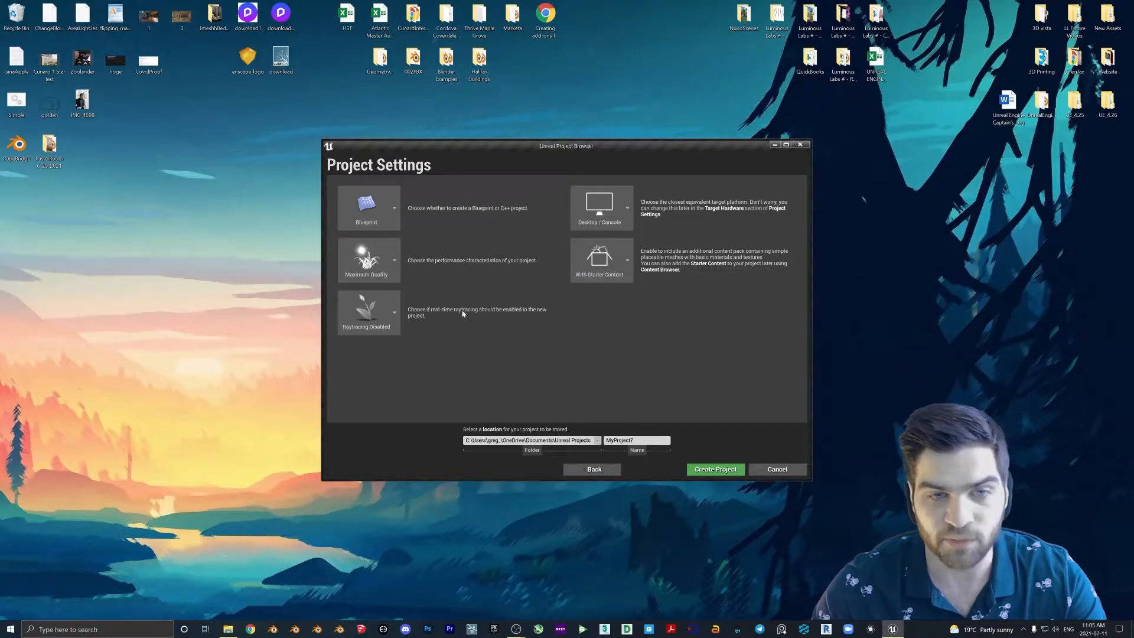
Step: Name the new Blueprint project 'Tut' and create it with starter content
left_click(369, 208)
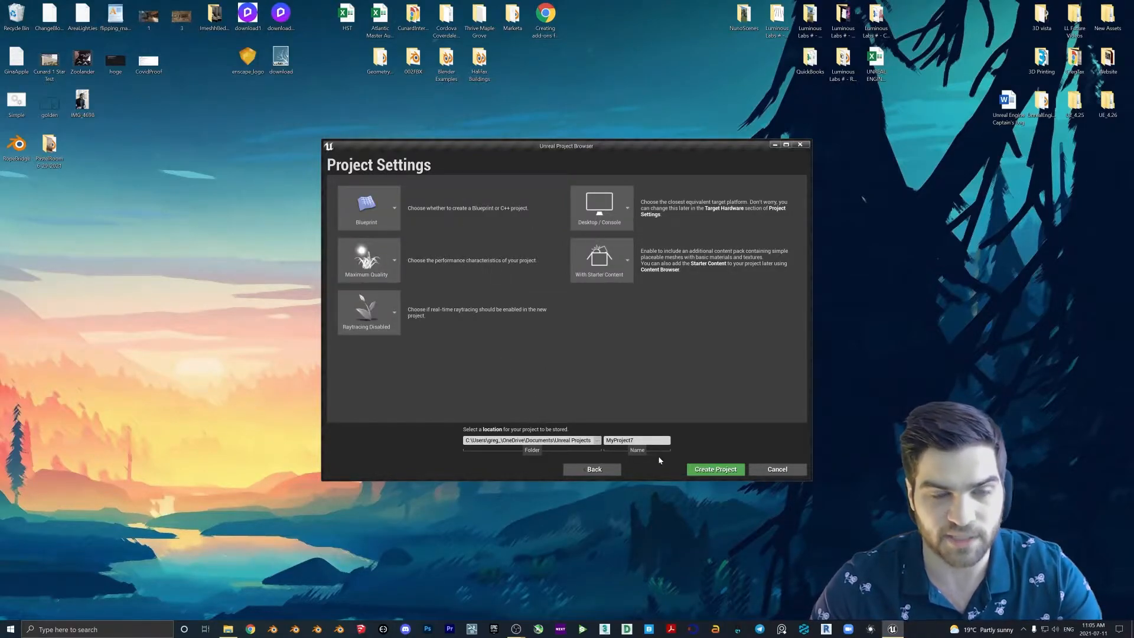
type("Tut")
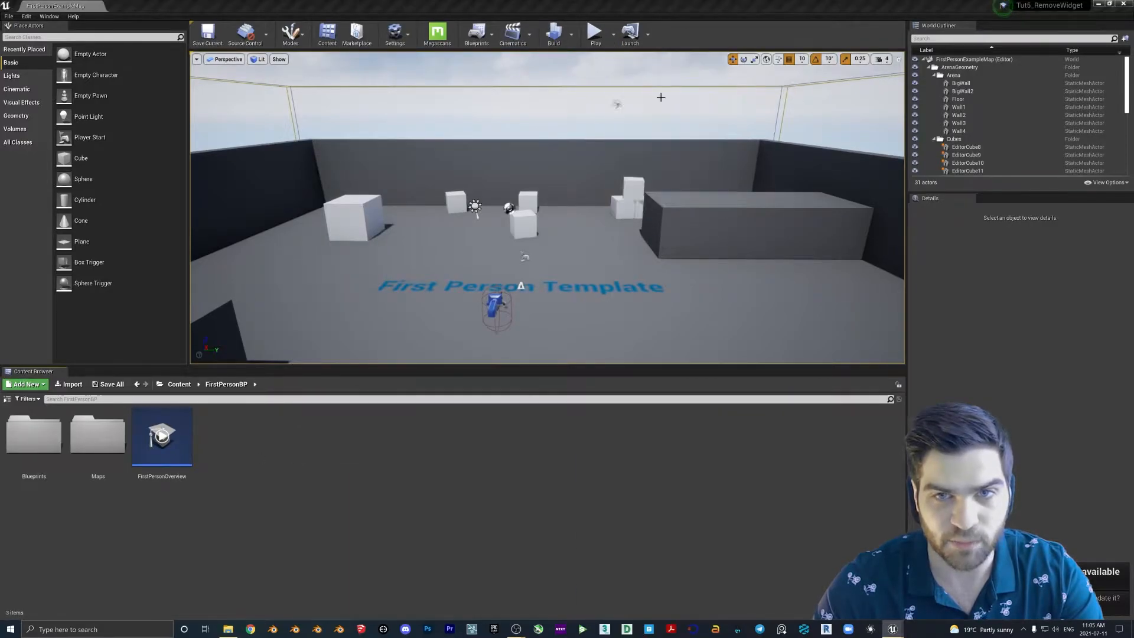
Step: Add a new Widget Blueprint asset named HelloWorld in the FirstPersonBP folder
left_click(594, 29)
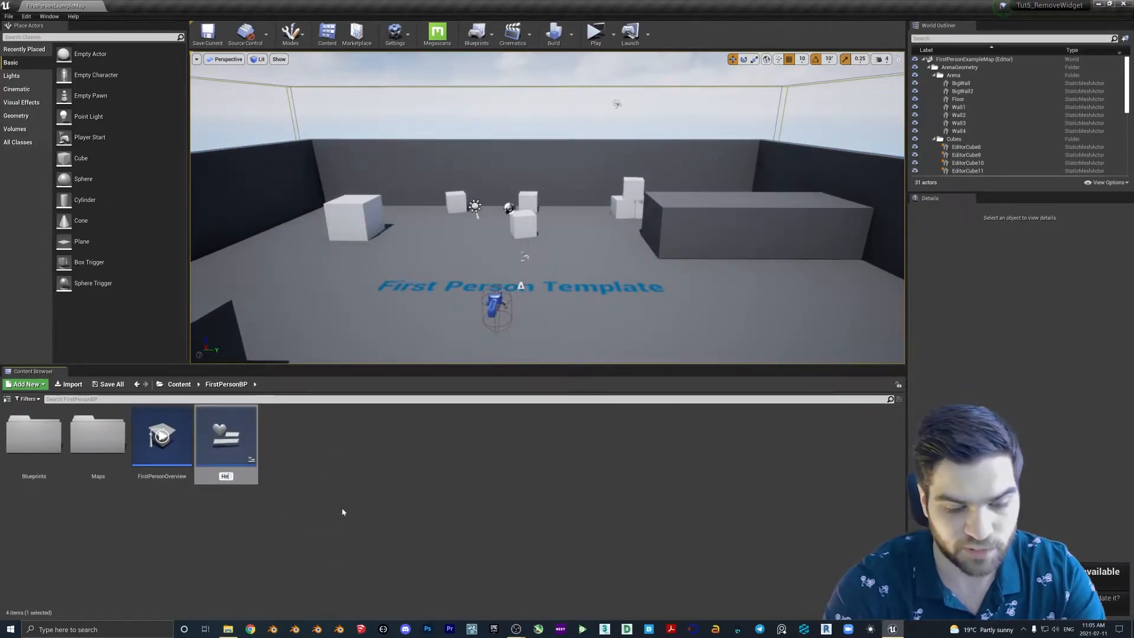
mouse_move(227, 449)
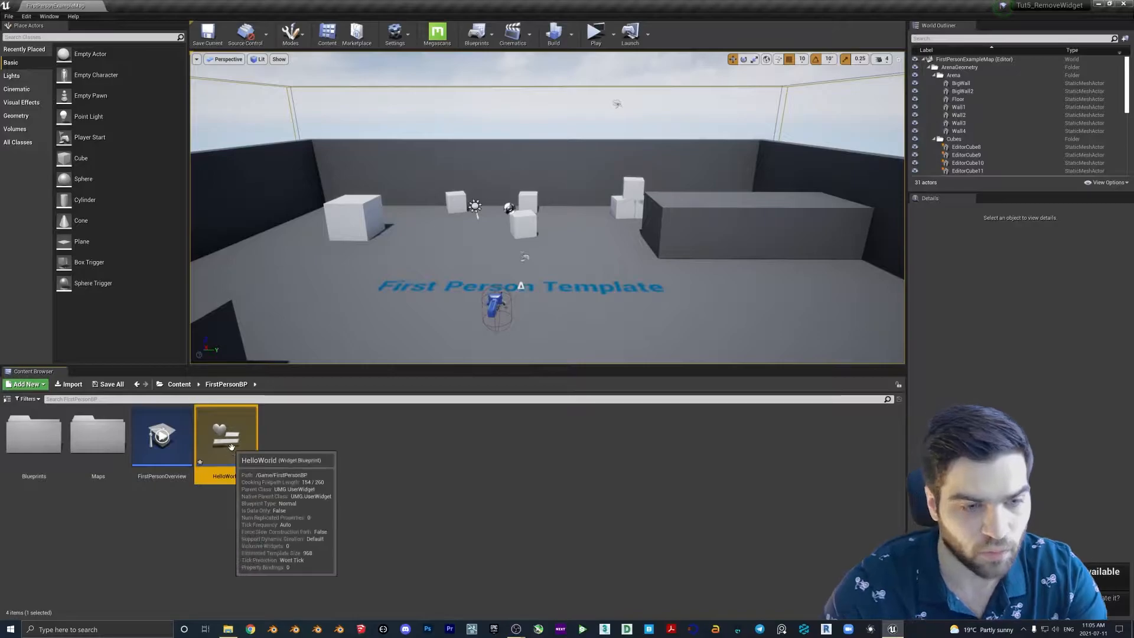
mouse_move(239, 440)
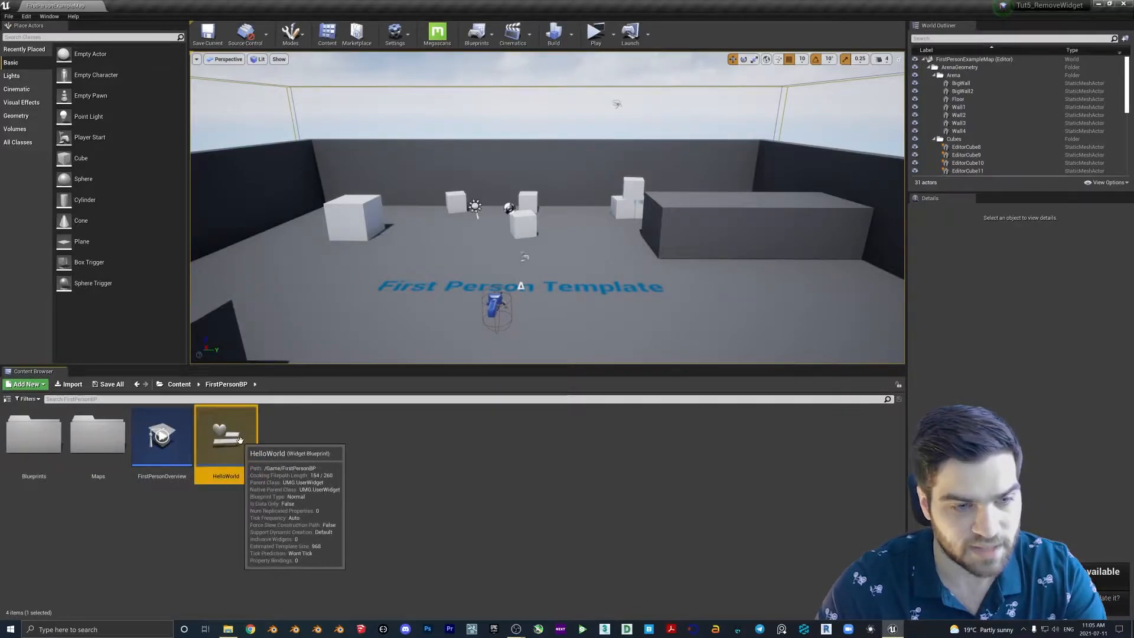
Step: In the HelloWorld widget, place a Horizontal Box and drop a Text block inside it
double_click(226, 433)
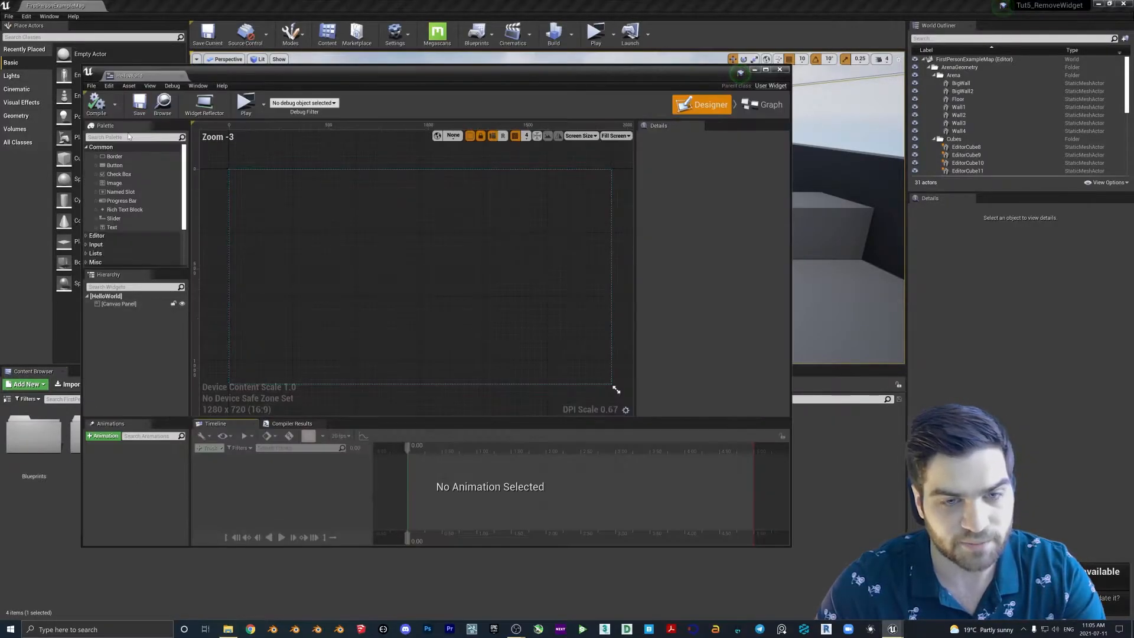
type("horizon")
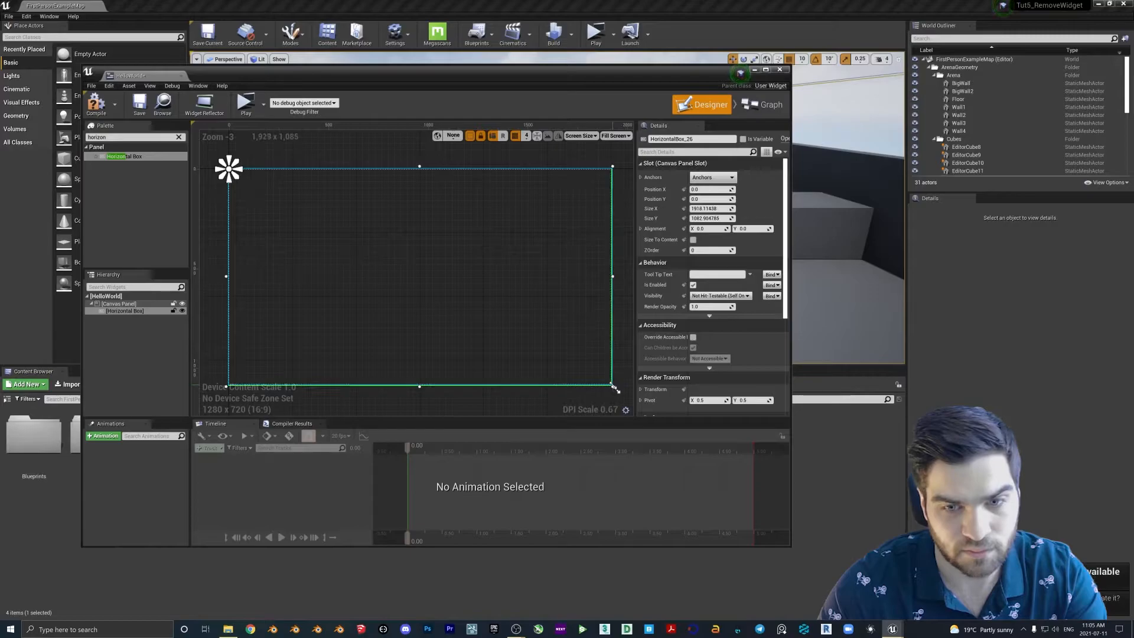
type("text")
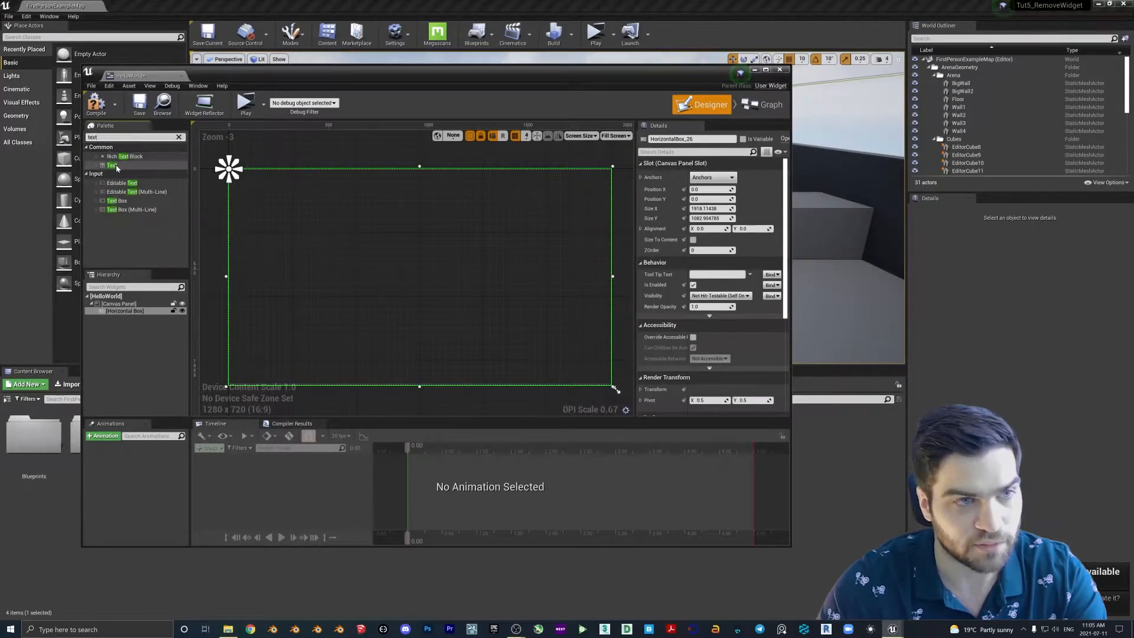
left_click_drag(112, 165, 246, 172)
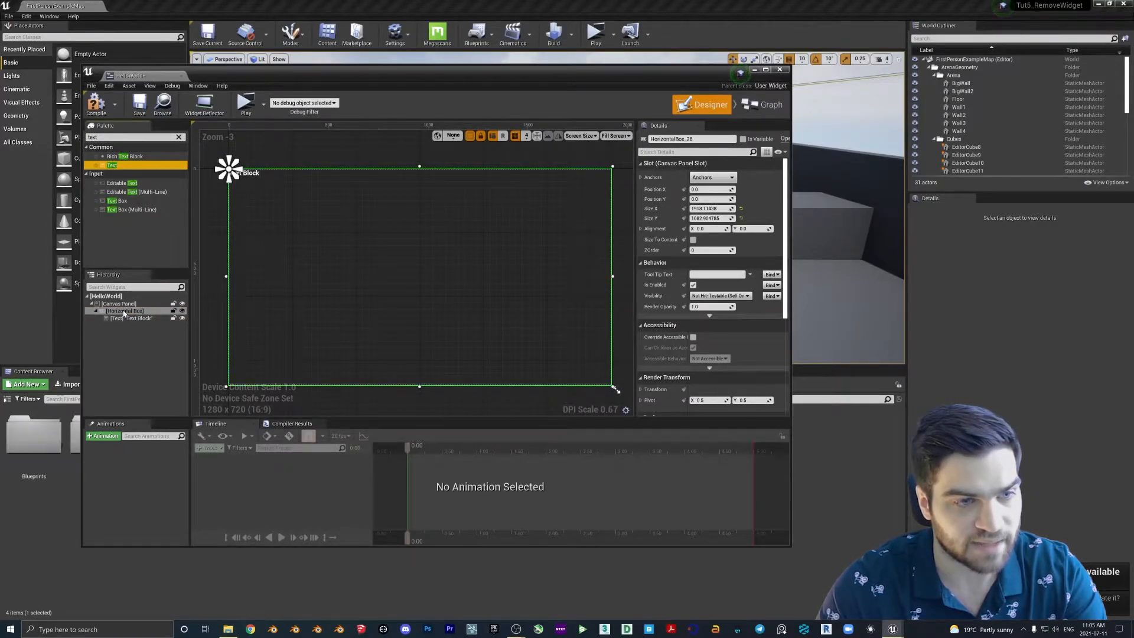
Step: Set the text block to Fill size with enlarged font reading 'Hello World'
left_click(133, 318)
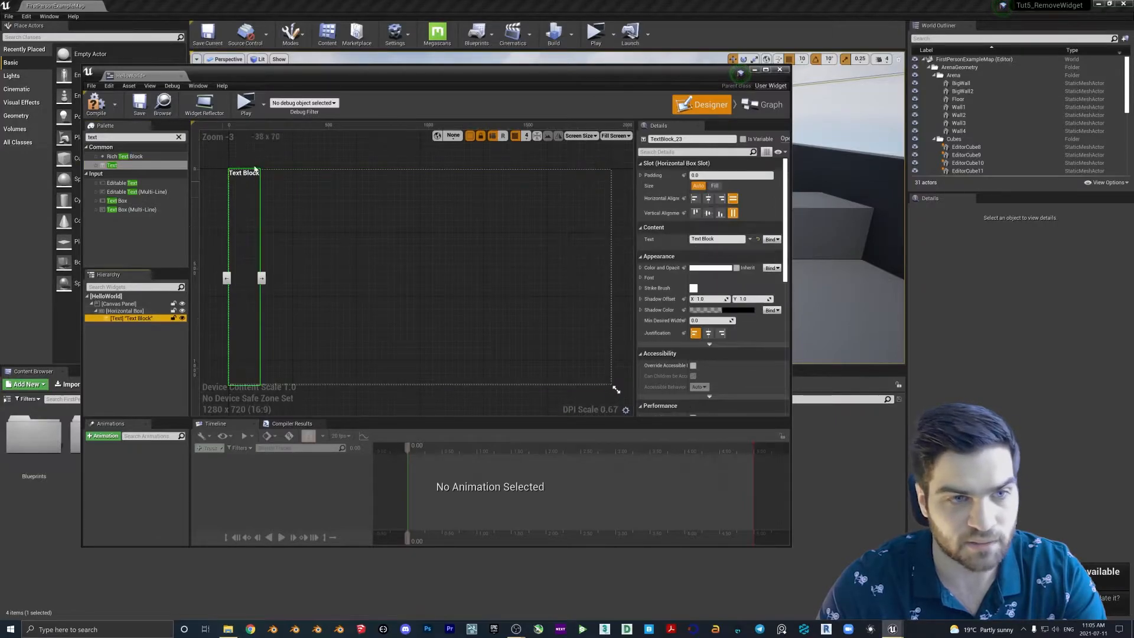
mouse_move(715, 185)
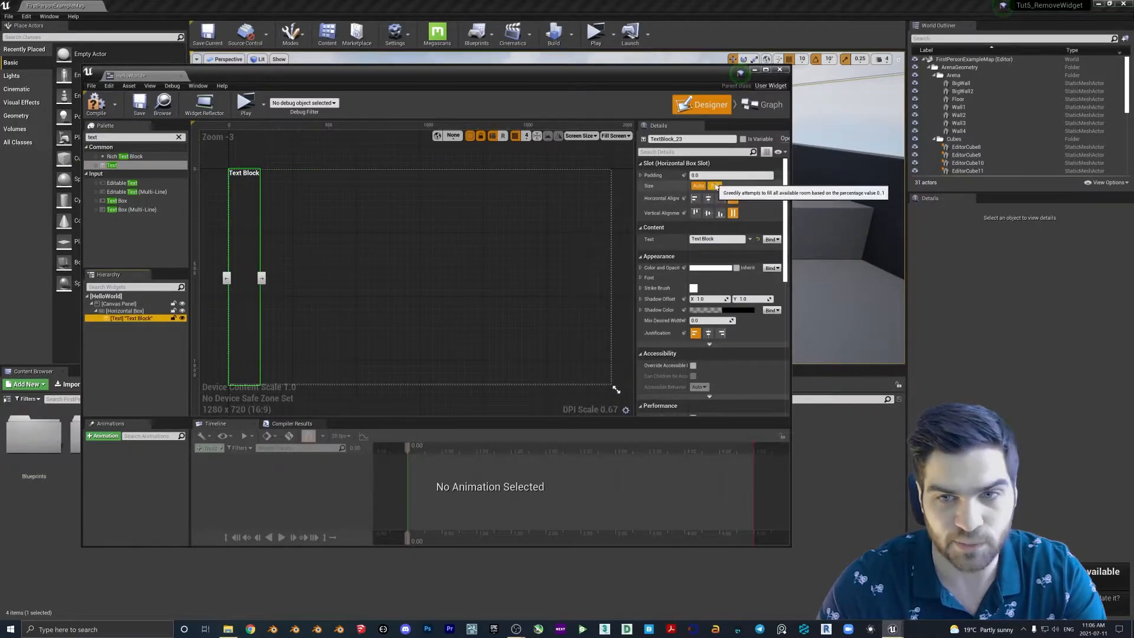
left_click(715, 186)
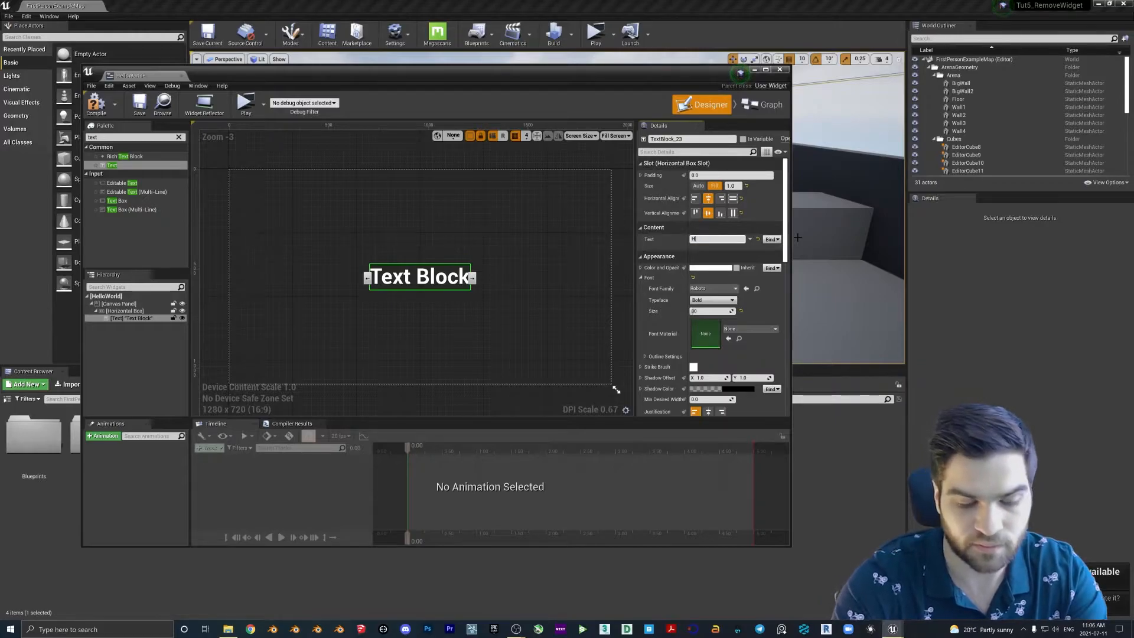
type("Hello World")
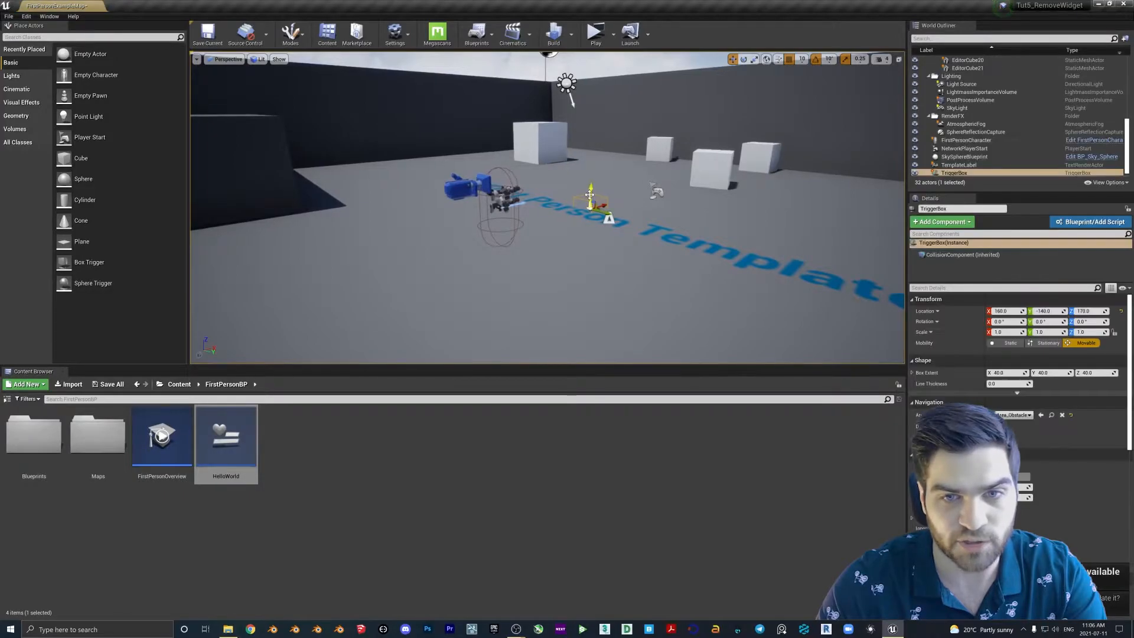
Step: Enlarge the placed trigger box over the play area and go to the world blueprints list
left_click_drag(590, 185, 591, 153)
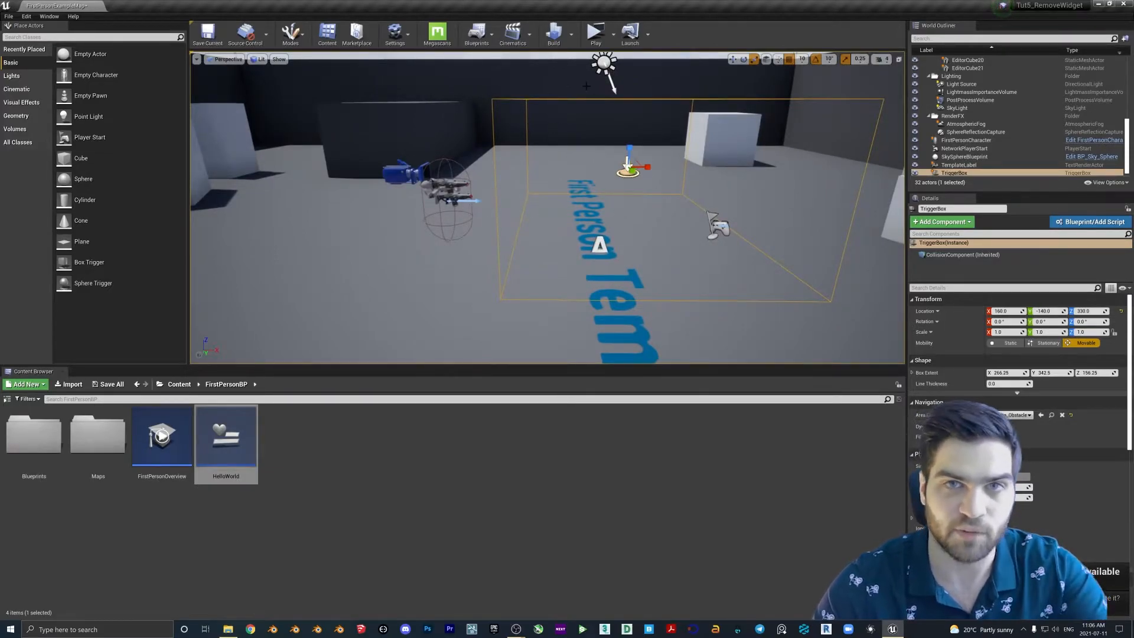
left_click(476, 31)
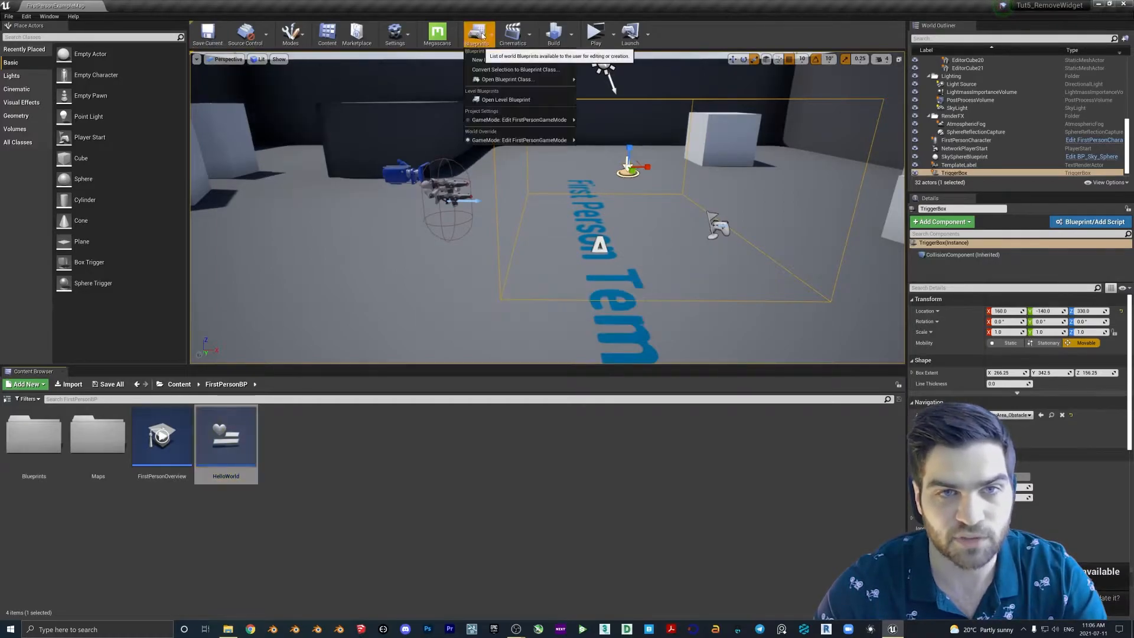
Step: Add OnActorBeginOverlap and OnActorEndOverlap events for the TriggerBox via an 'add on' search
left_click(506, 99)
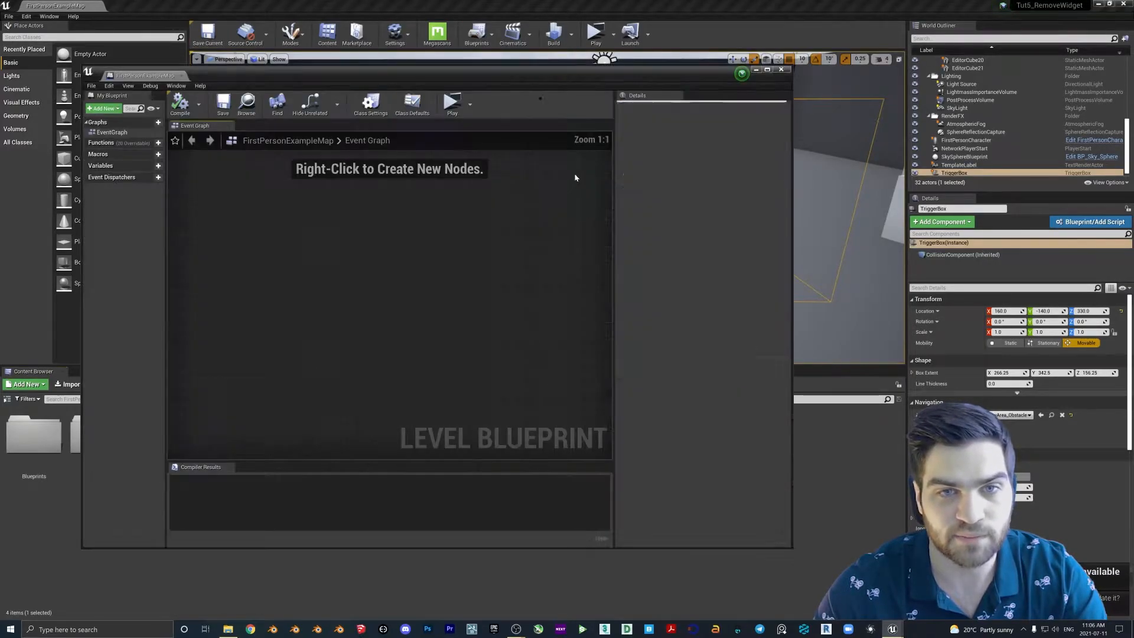
left_click(412, 104)
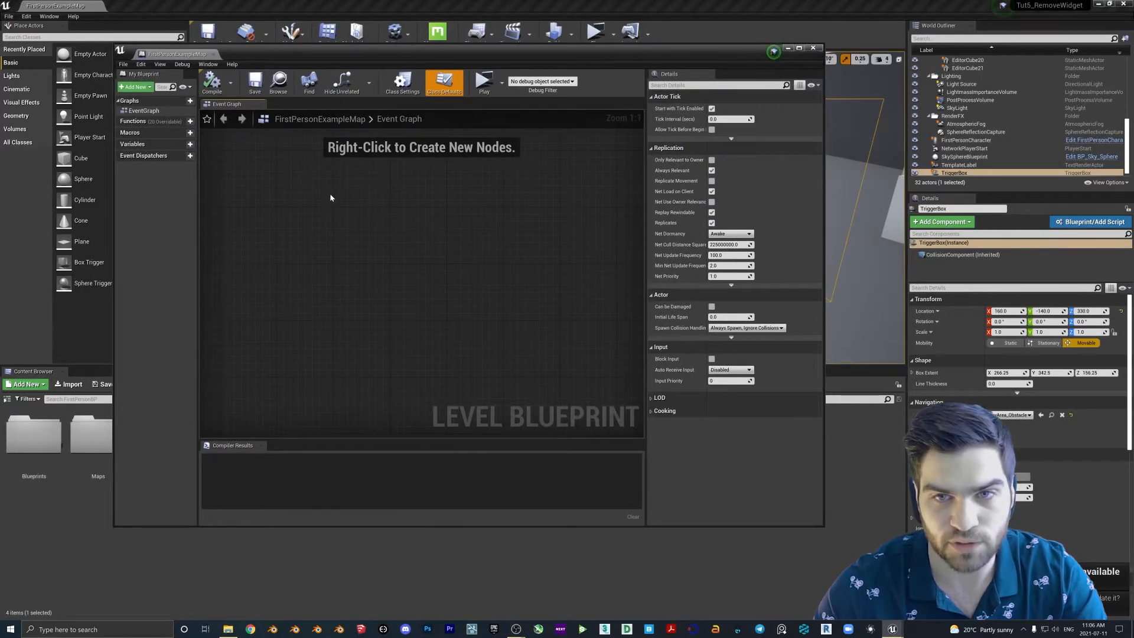
right_click(331, 199)
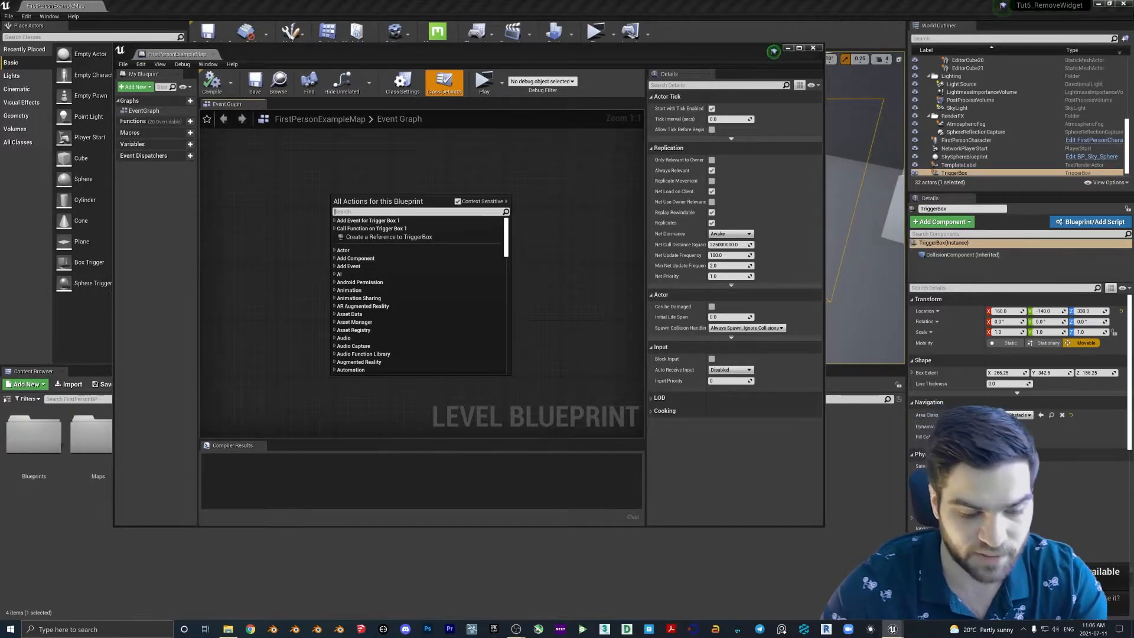
type("add on")
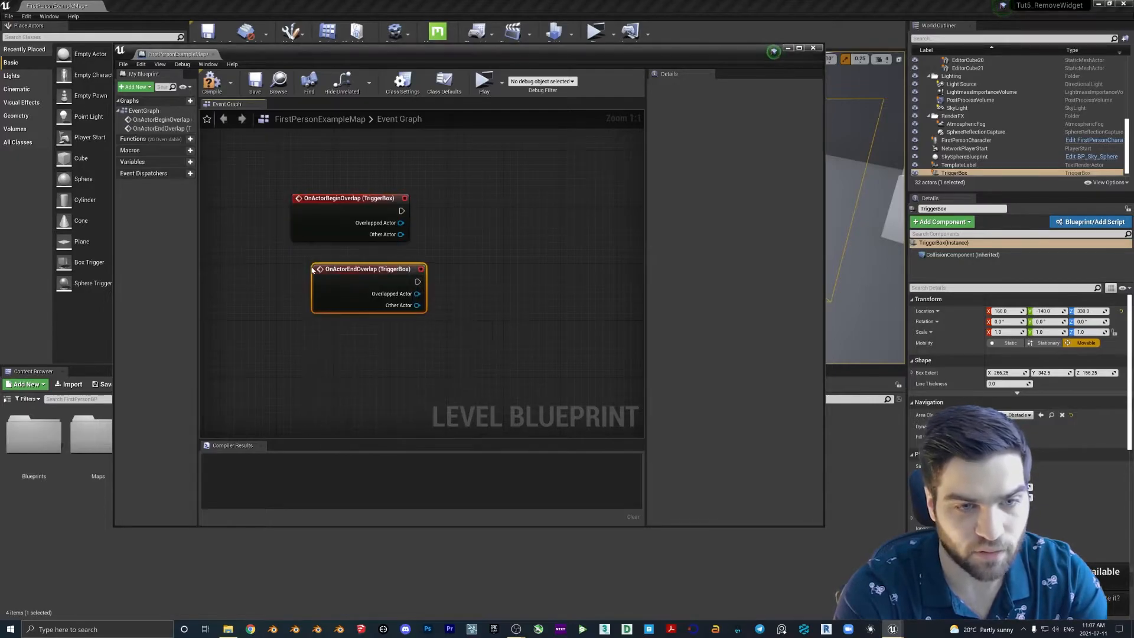
mouse_move(347, 269)
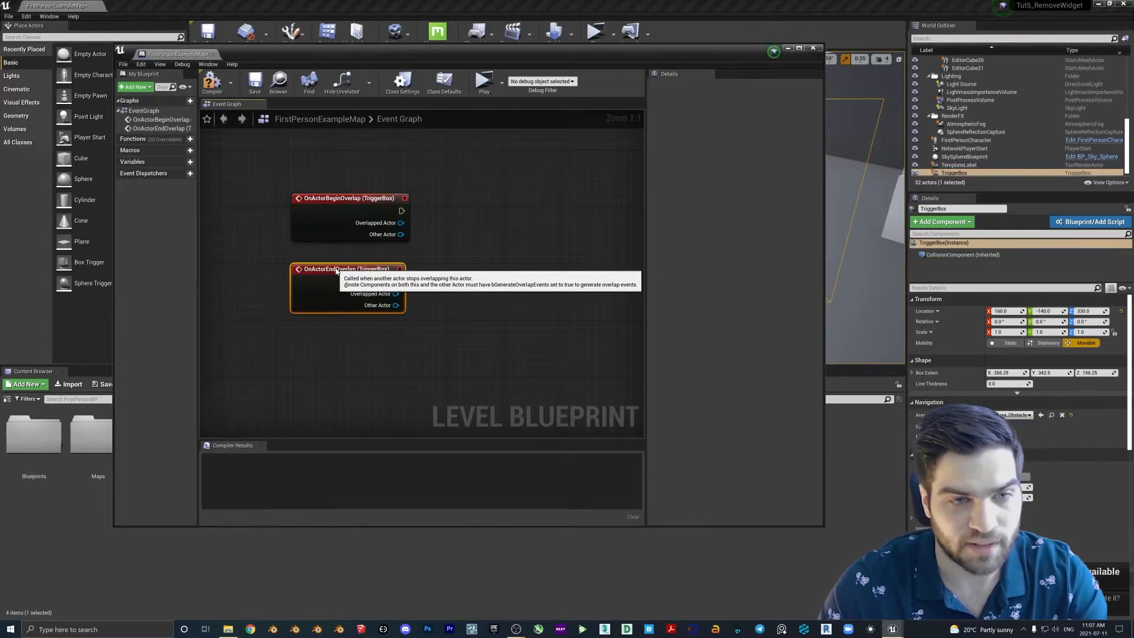
mouse_move(309, 210)
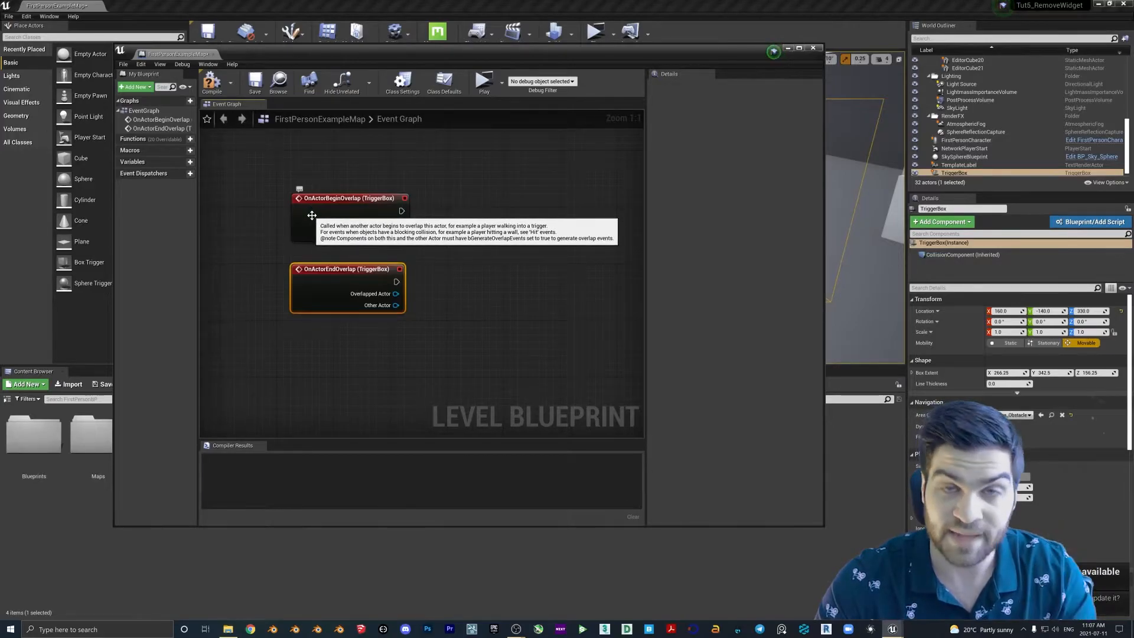
mouse_move(424, 222)
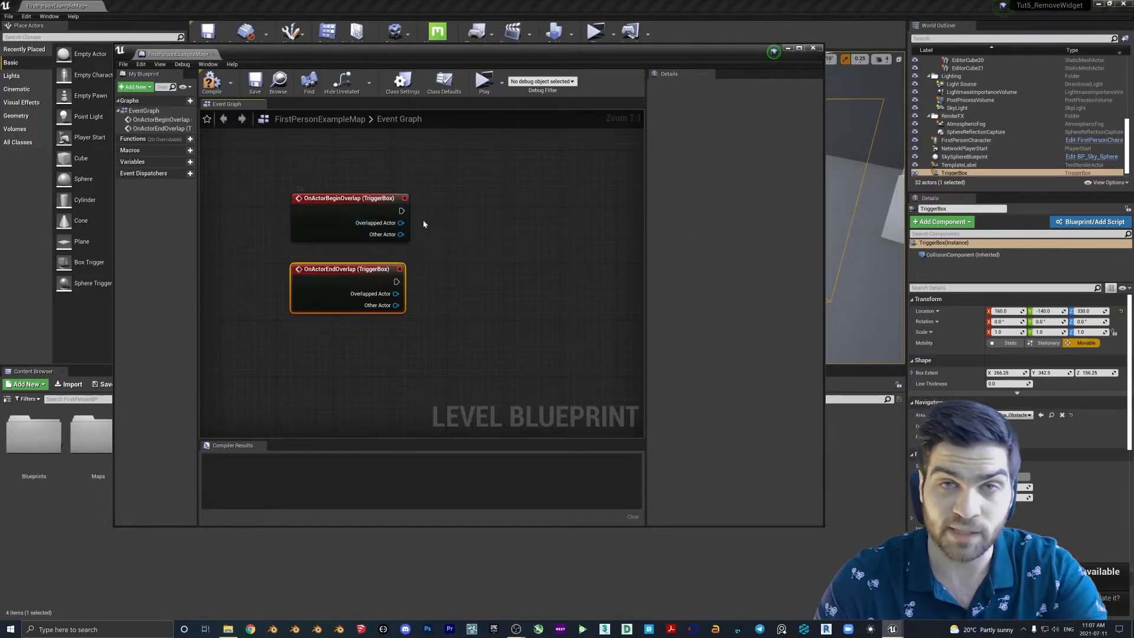
mouse_move(329, 203)
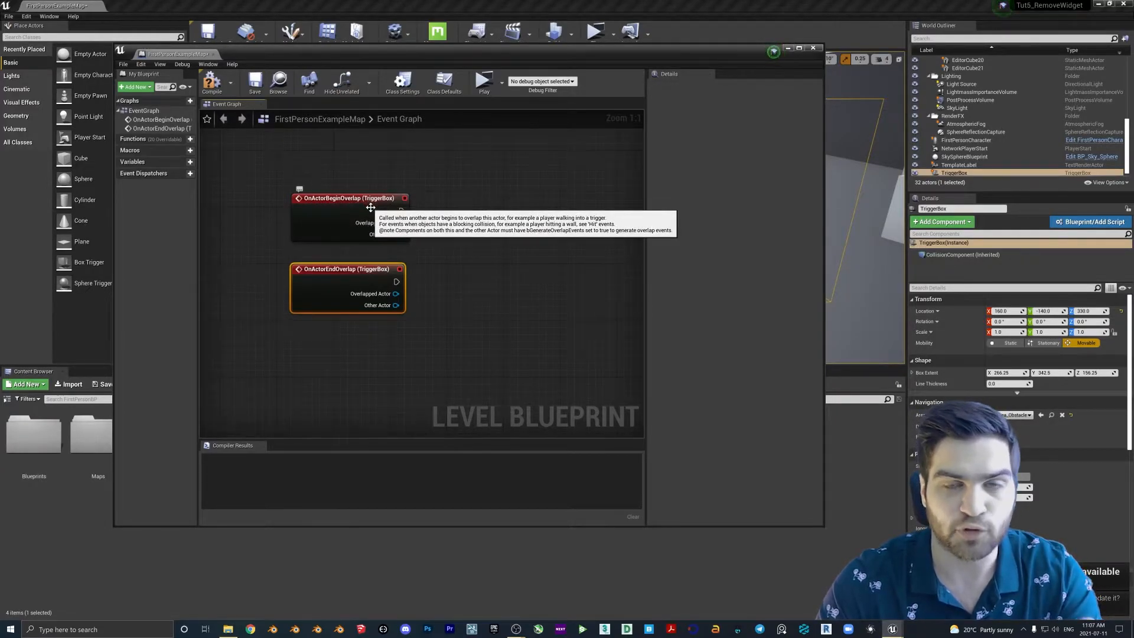
mouse_move(374, 210)
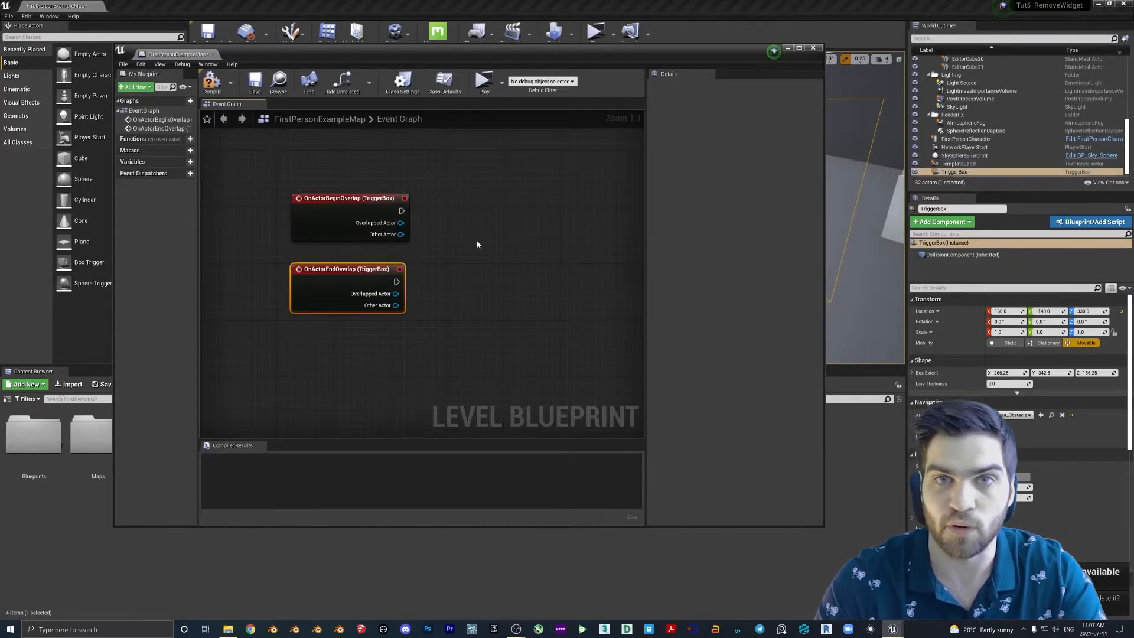
mouse_move(326, 210)
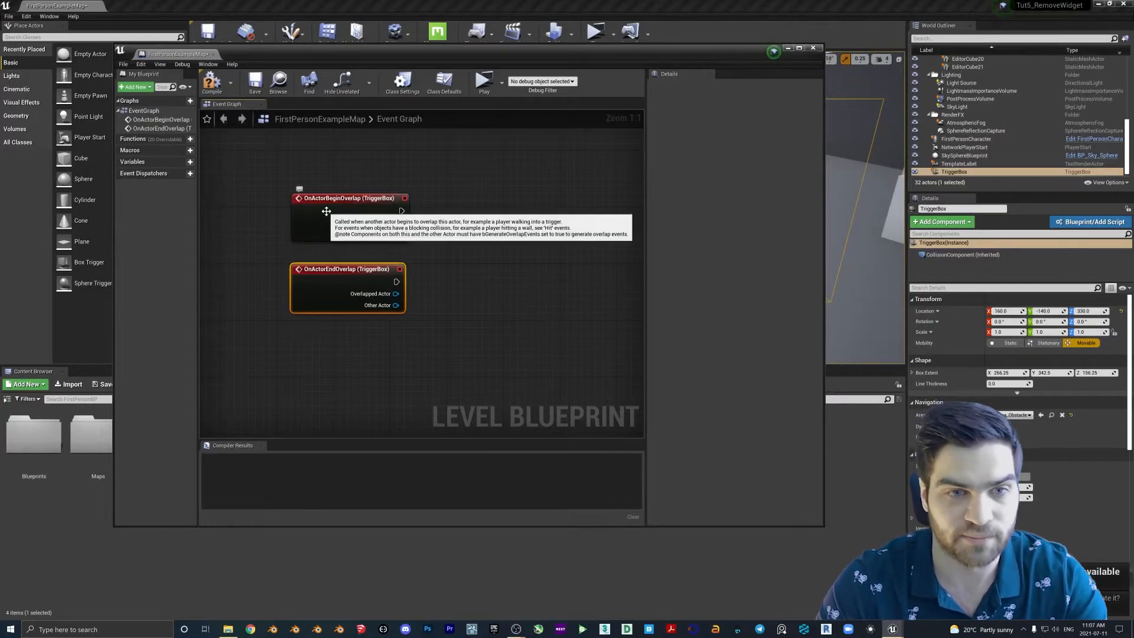
mouse_move(355, 193)
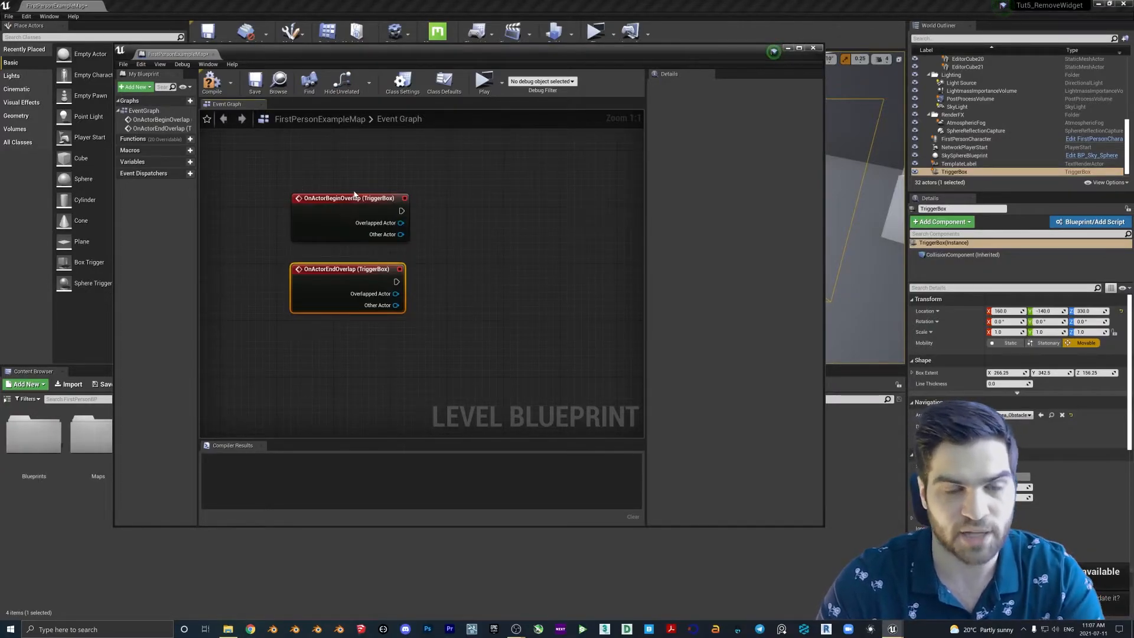
left_click_drag(401, 210, 468, 217)
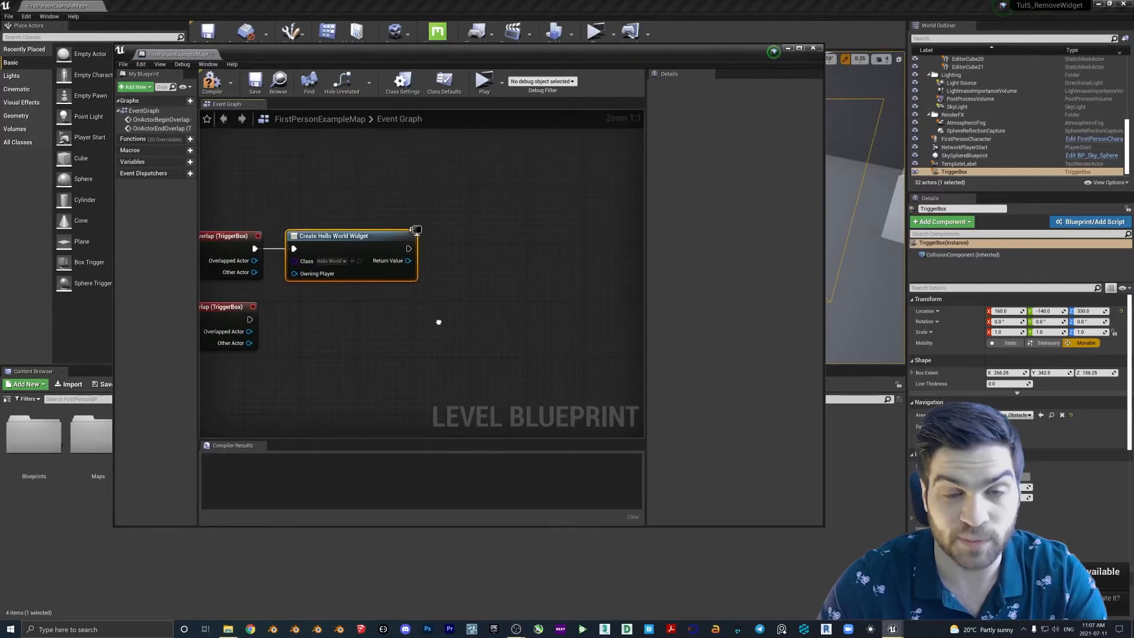
Step: Promote the created widget to a variable, add it to the viewport, and compile the level blueprint
right_click(409, 260)
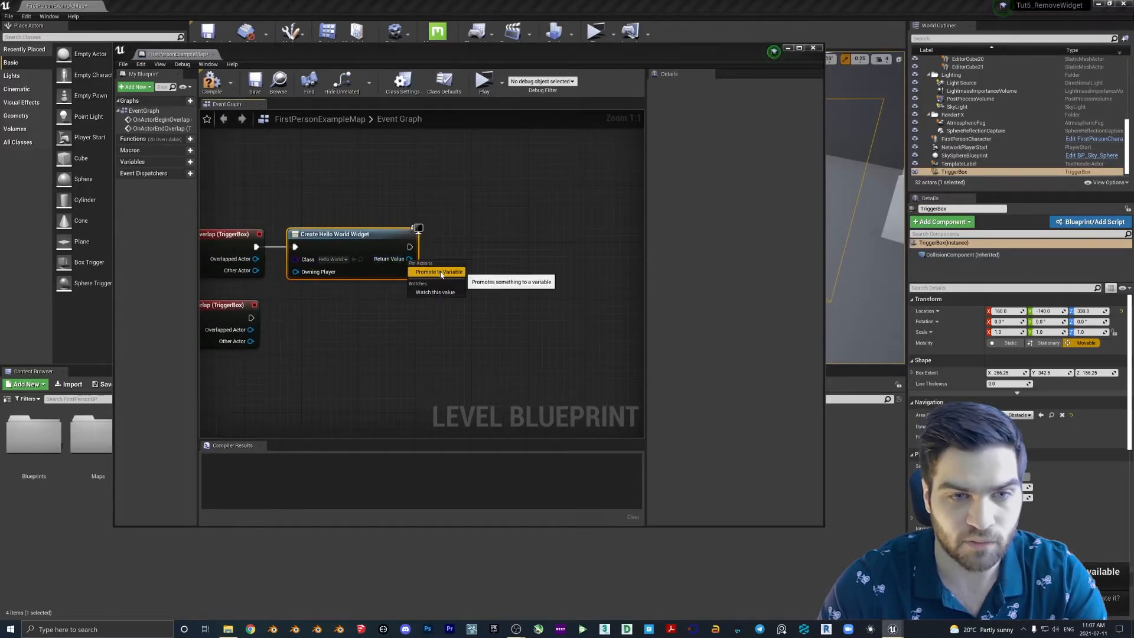
left_click(440, 272)
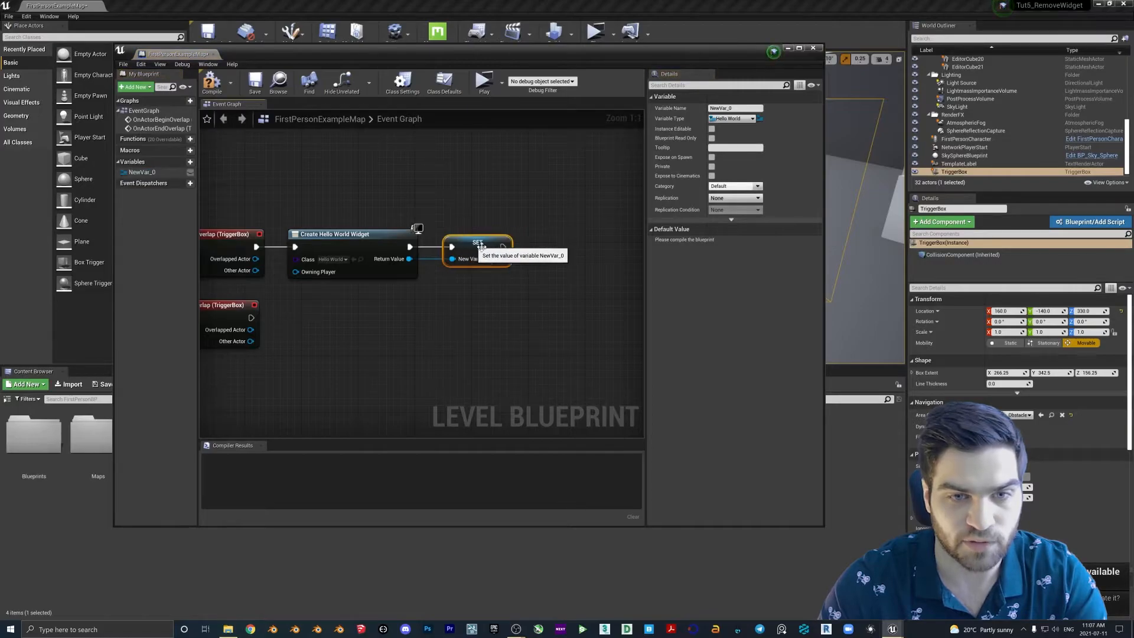
left_click_drag(502, 247, 550, 255)
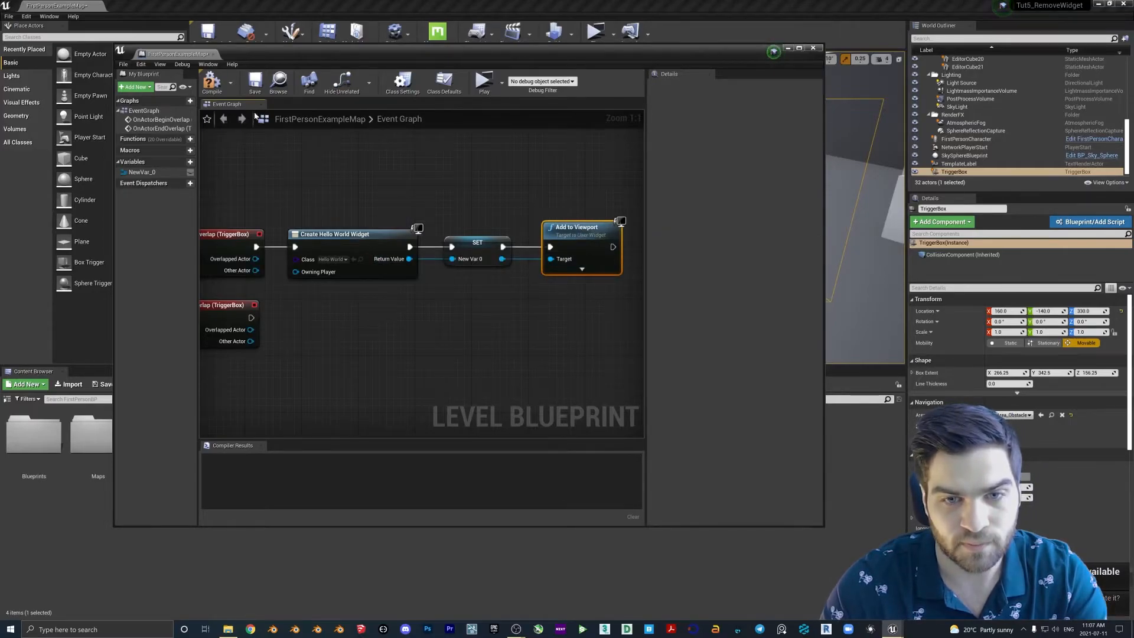
mouse_move(210, 82)
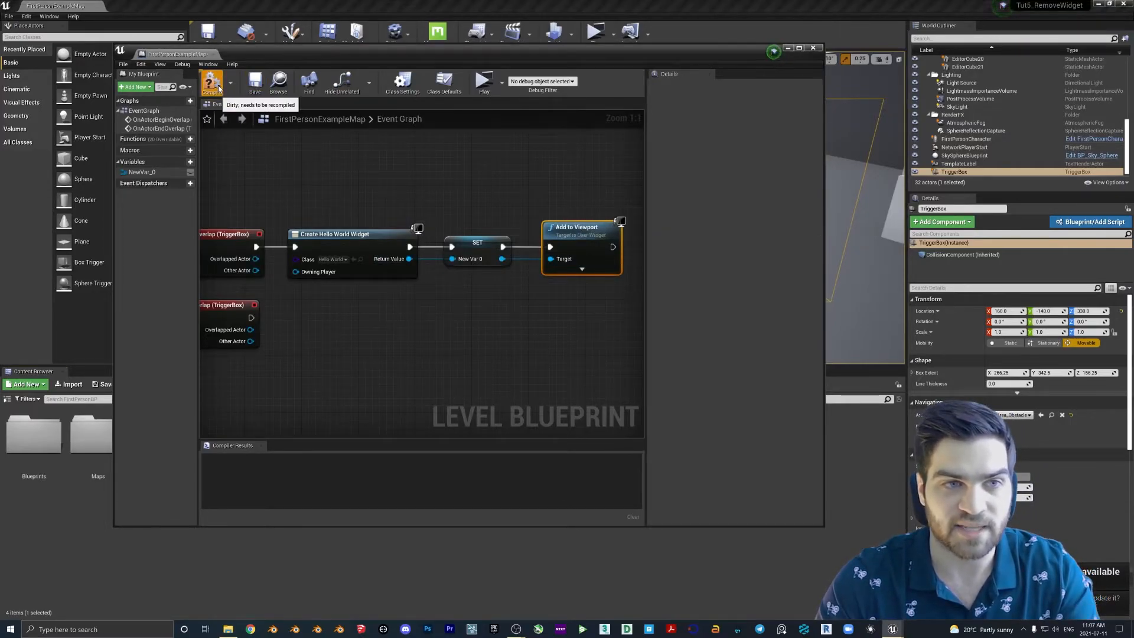
left_click(213, 80)
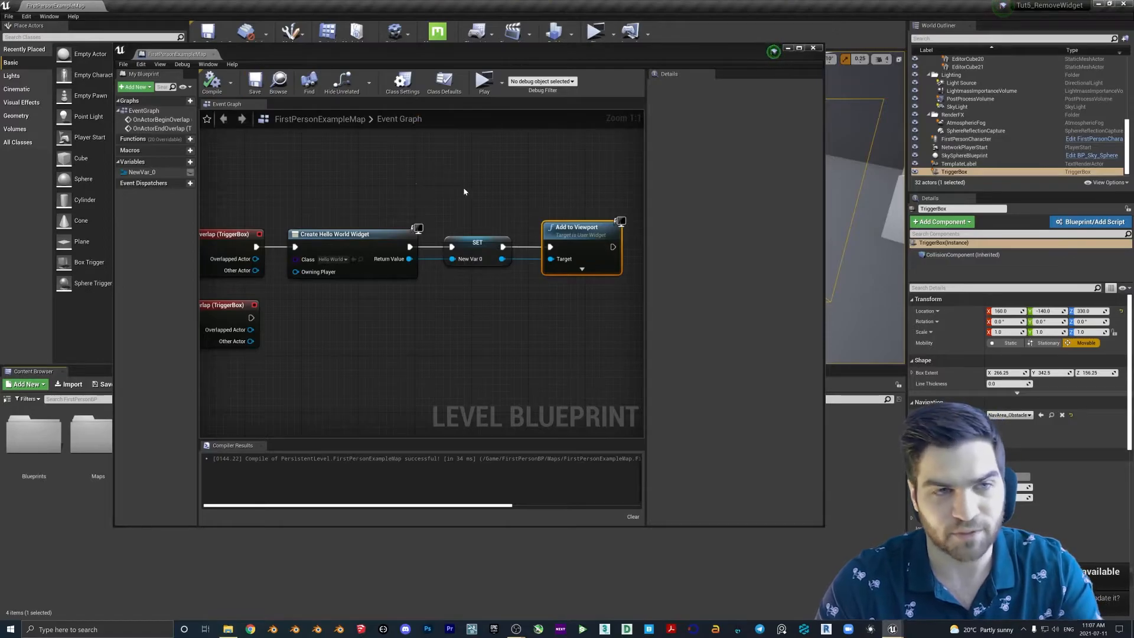
scroll("down", 3)
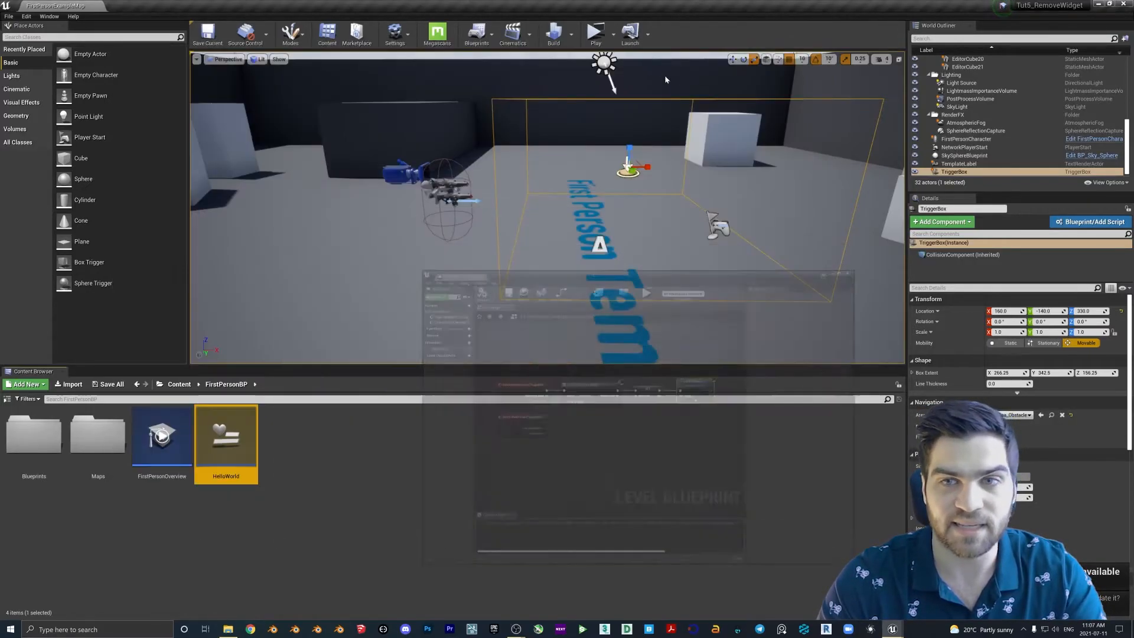
Step: Reopen the Level Blueprint to wire actions after the end-overlap event
left_click(593, 33)
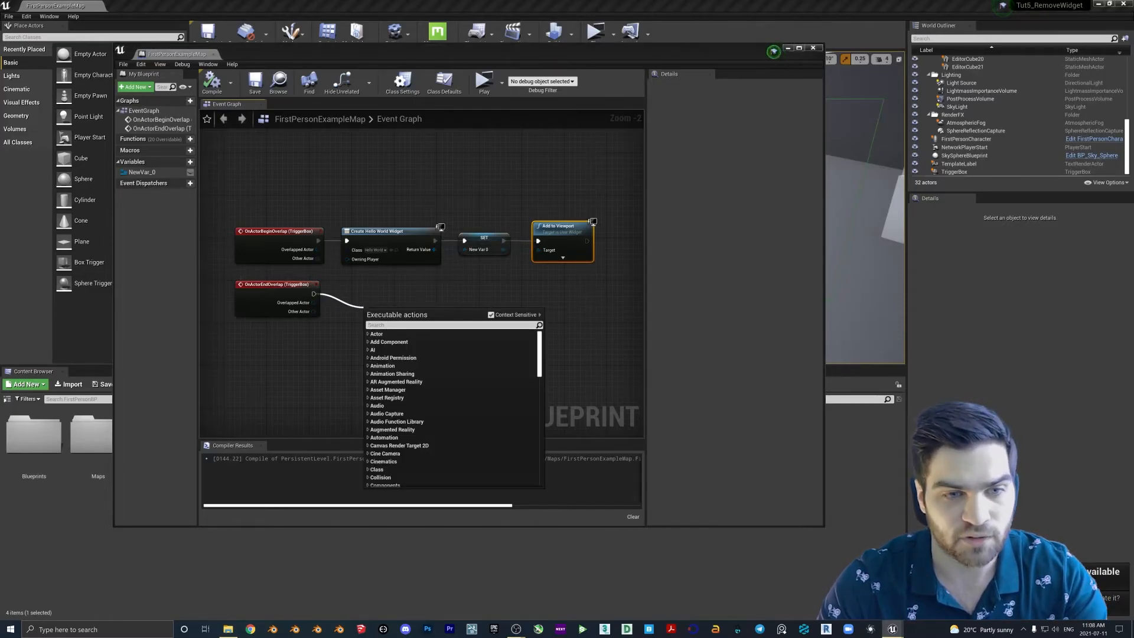
Step: Connect Remove All Widgets to the end-overlap event and play the level to test the trigger
type("remove wid")
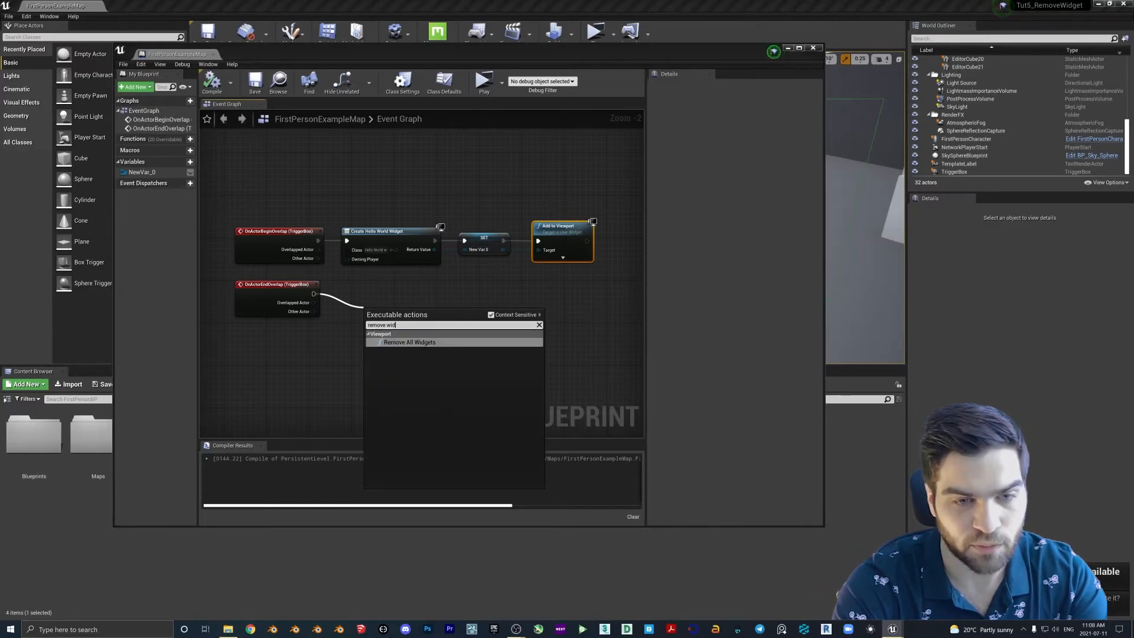
left_click(409, 342)
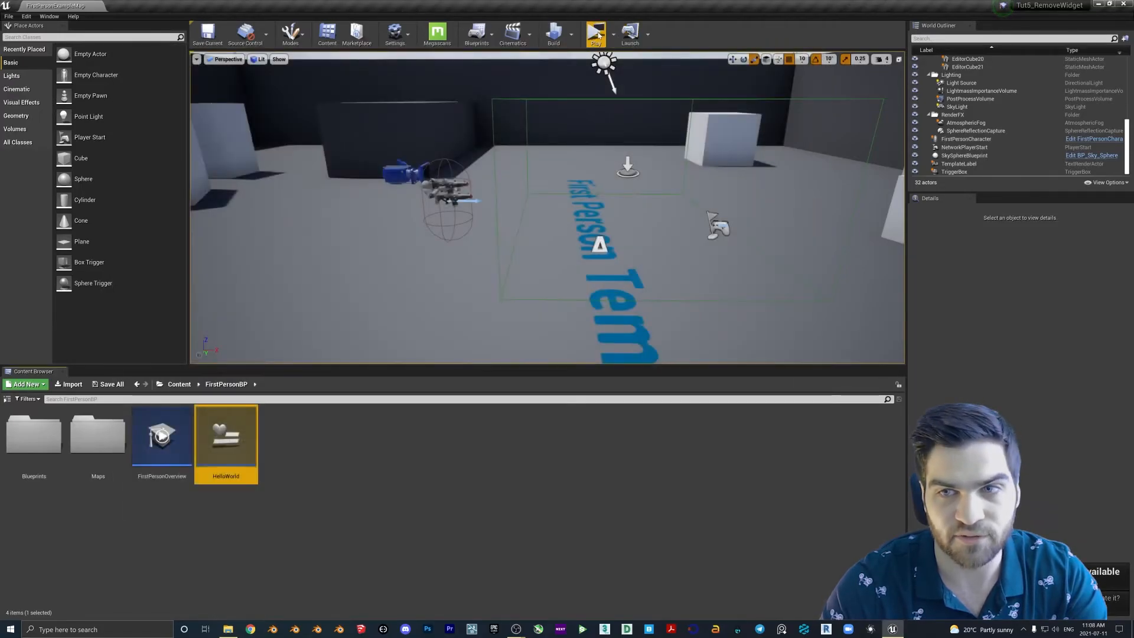
left_click(593, 30)
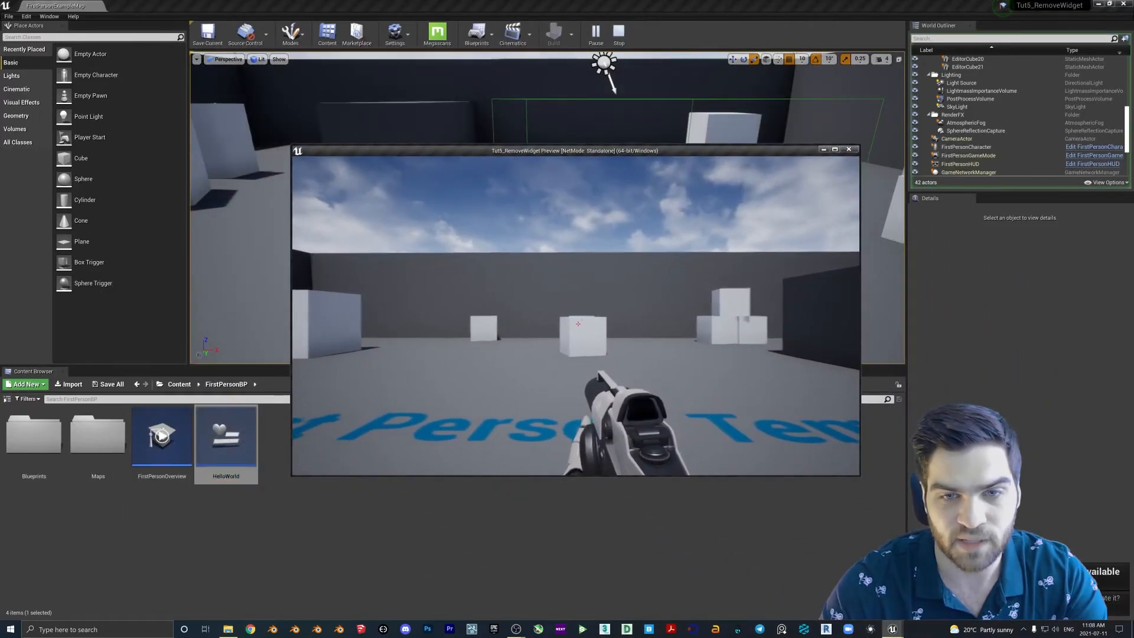